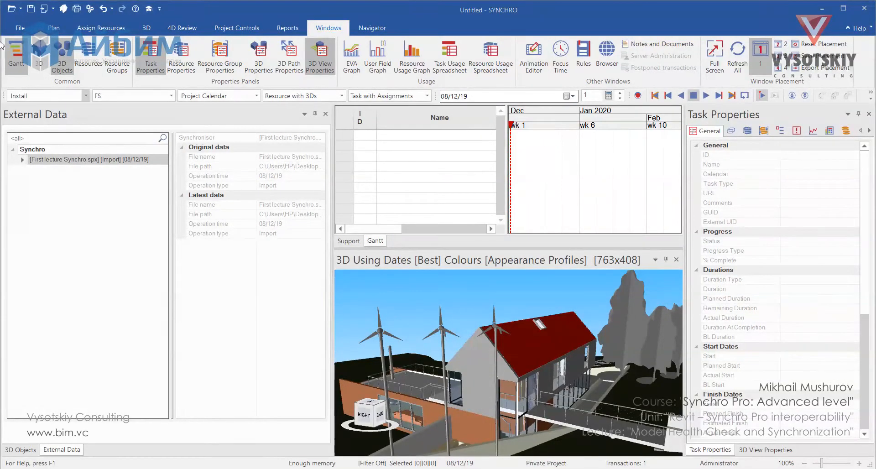
Step: Save the SYNCHRO project under the new name '02. Second project Synchro'
left_click(22, 28)
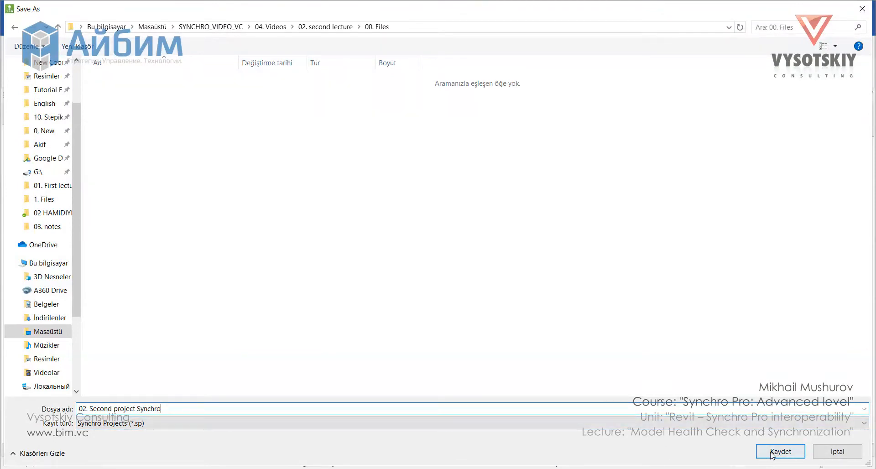
left_click(780, 451)
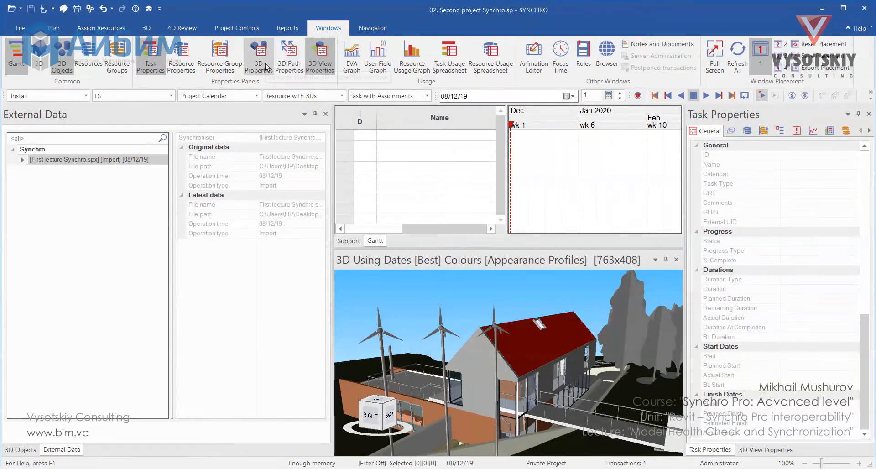
Step: Open the Resources table and view the SIP 202mm wall's imported Revit user fields, including Base Constraint
left_click(259, 53)
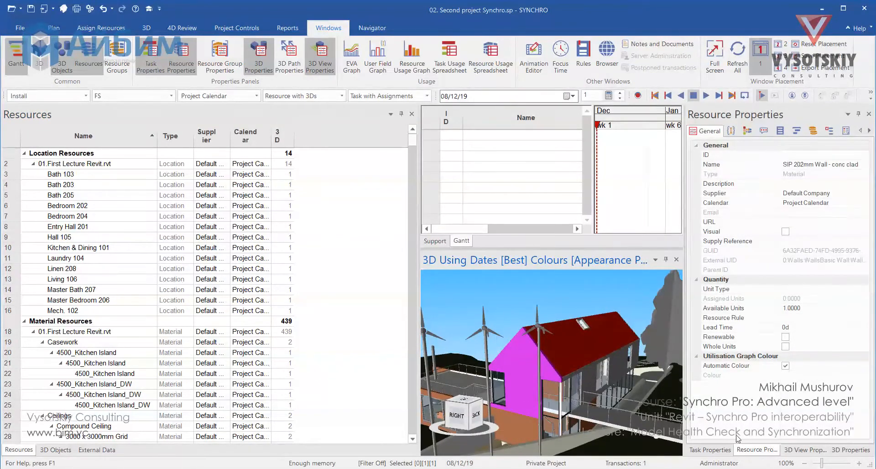
left_click(731, 131)
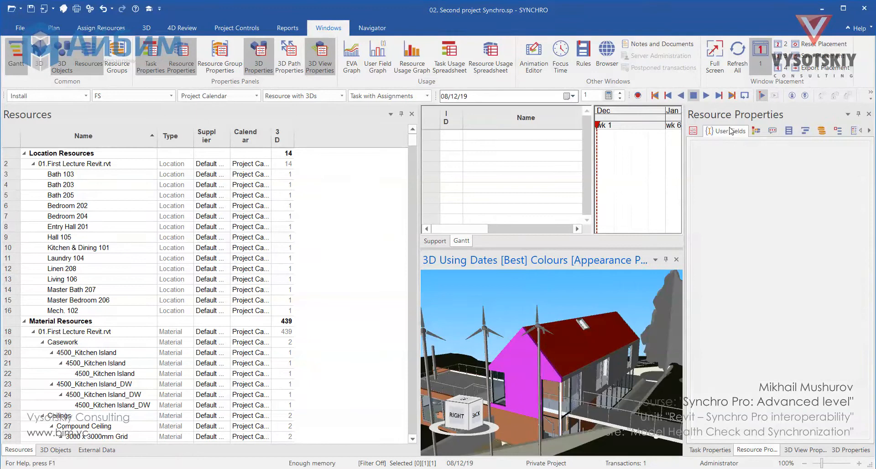
left_click(724, 131)
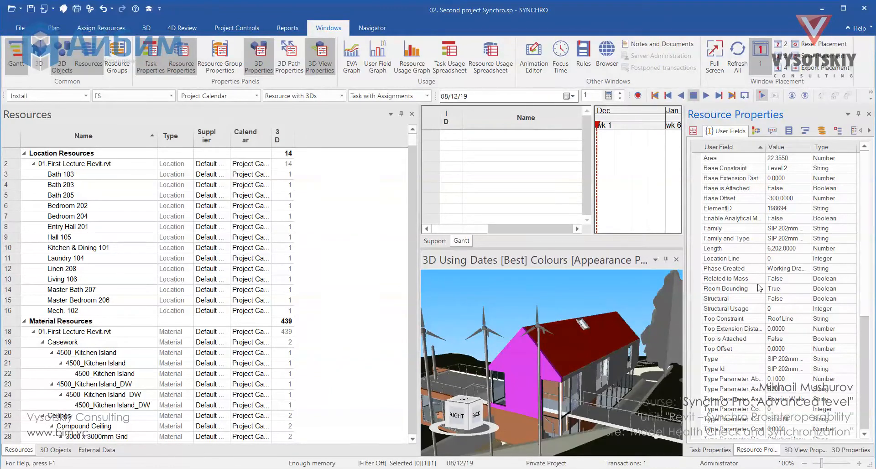
scroll("down", 3)
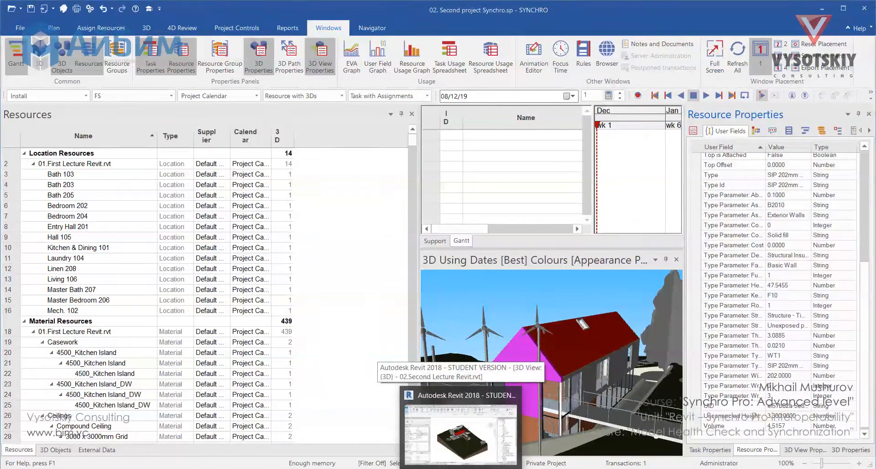
Step: In Revit, review the type parameters of the SIP 202mm Wall - conc clad wall
left_click(460, 430)
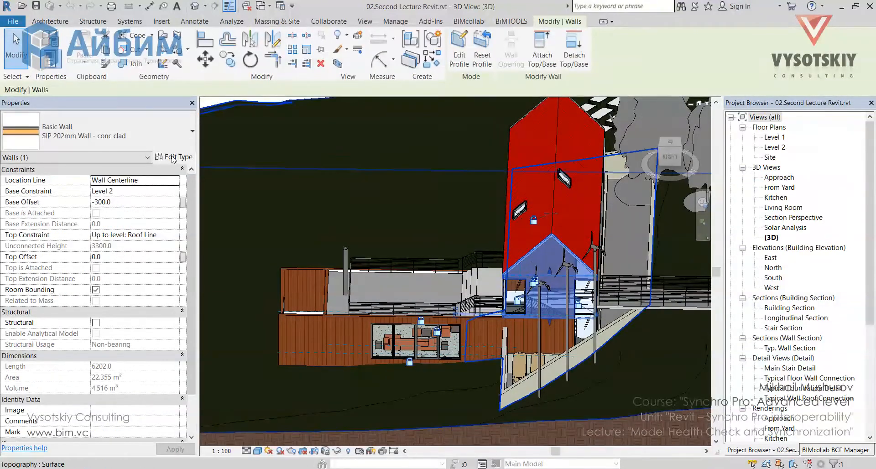
left_click(178, 157)
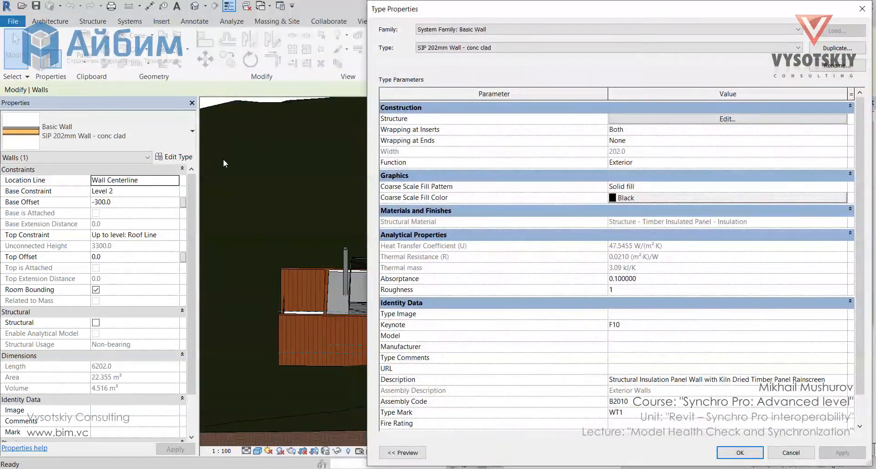
scroll("down", 3)
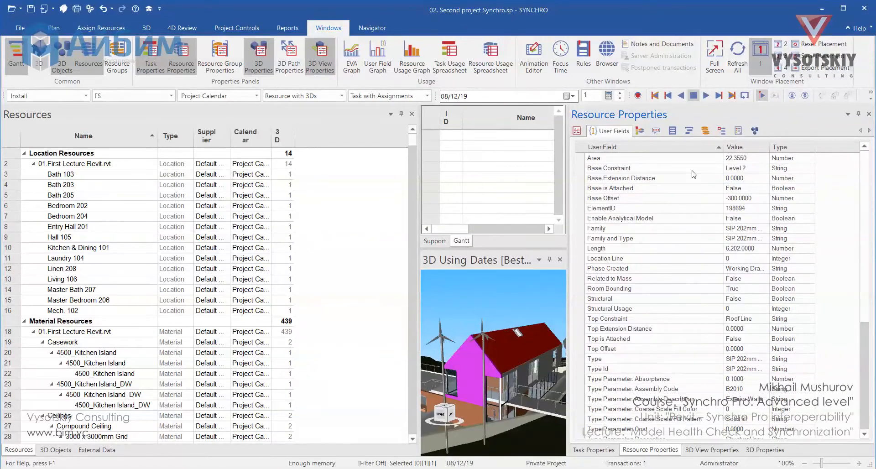
mouse_move(312, 162)
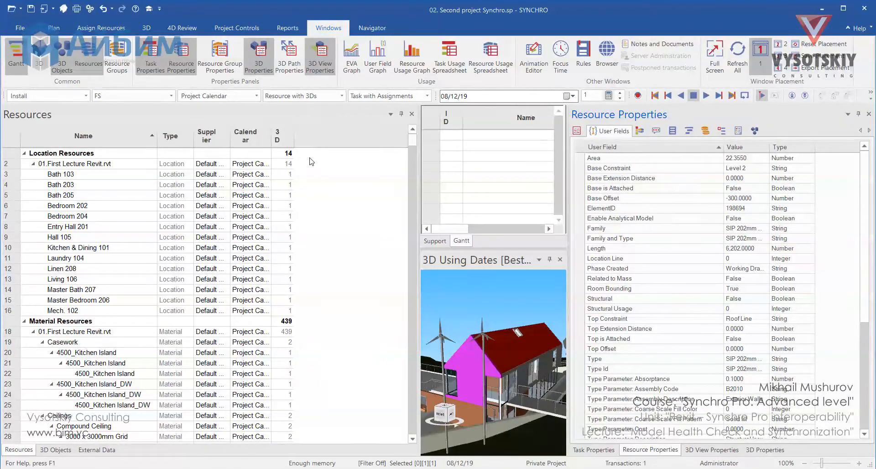
mouse_move(321, 145)
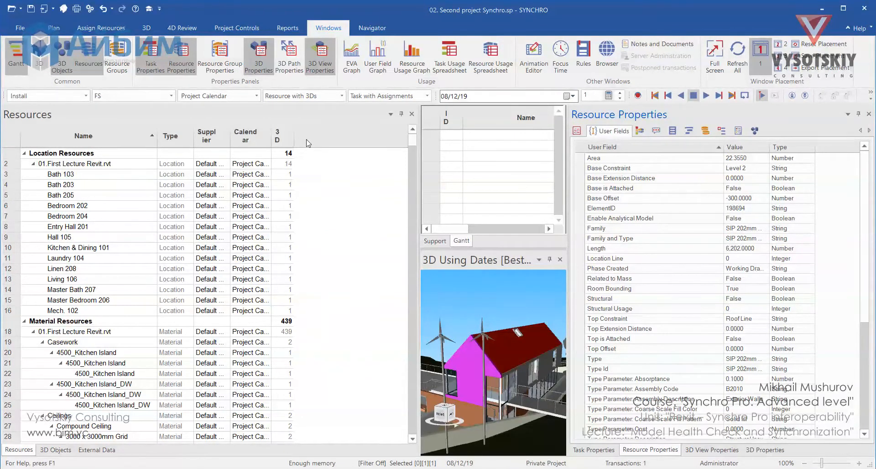
Step: Add a Base Constraint column to the Resources table, keeping only Name and 3D otherwise
right_click(307, 143)
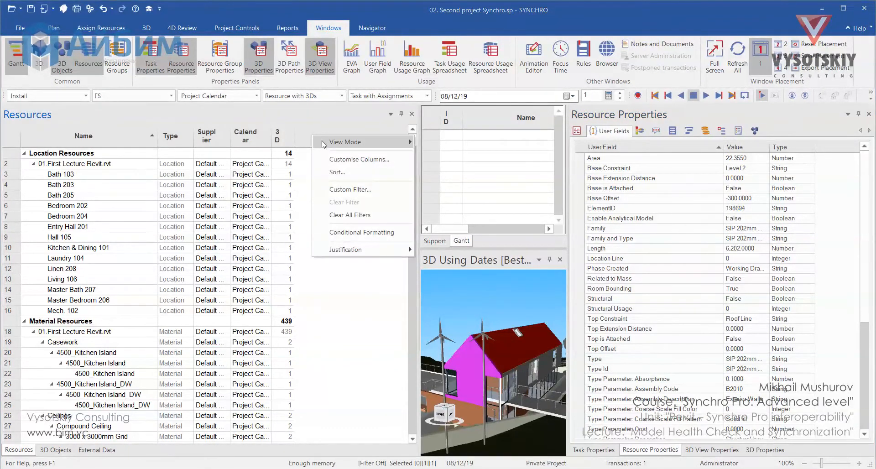
left_click(339, 160)
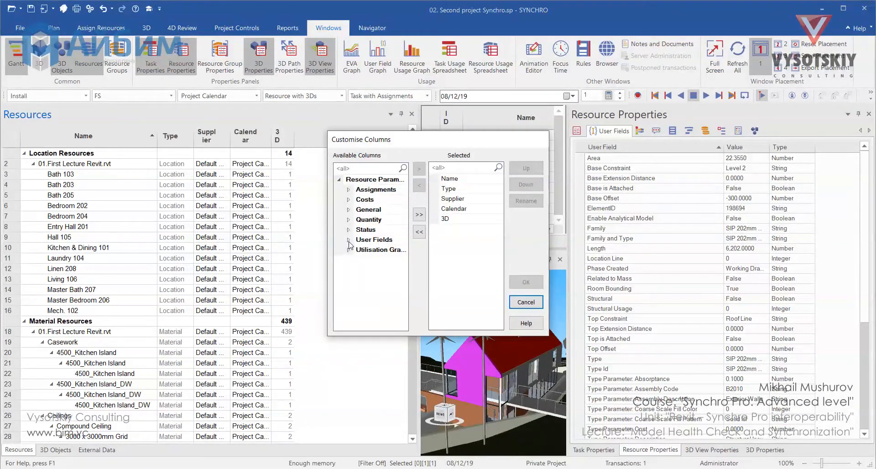
left_click(348, 239)
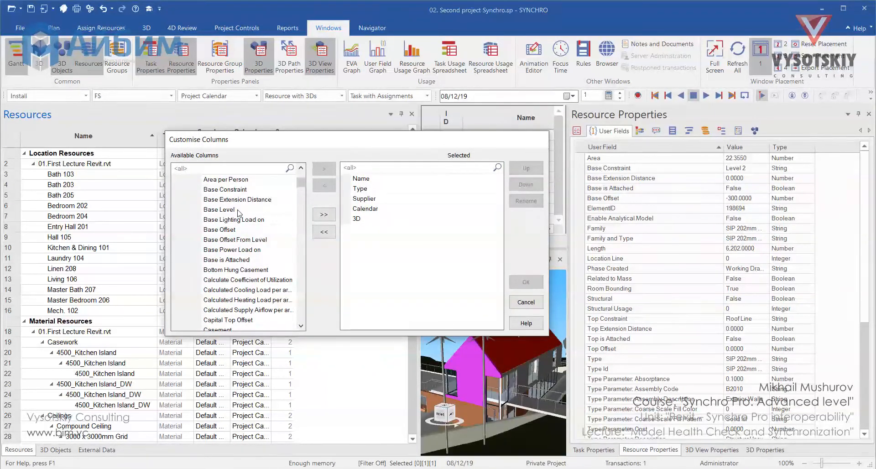
left_click(225, 189)
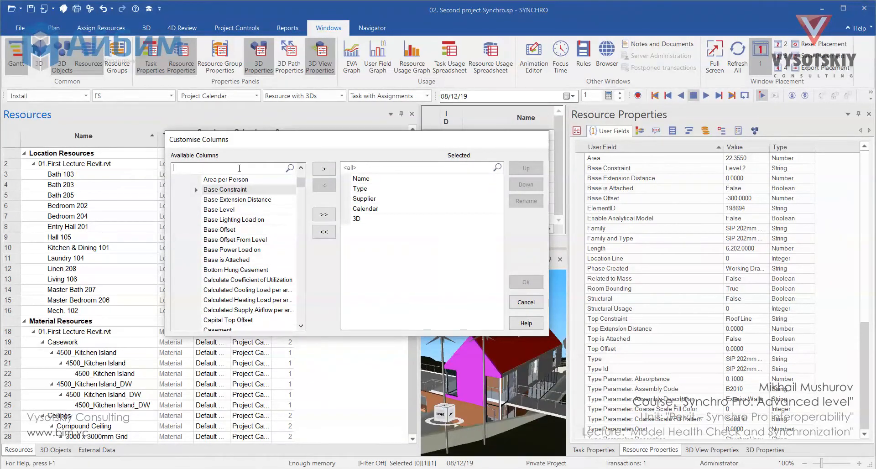
type("base")
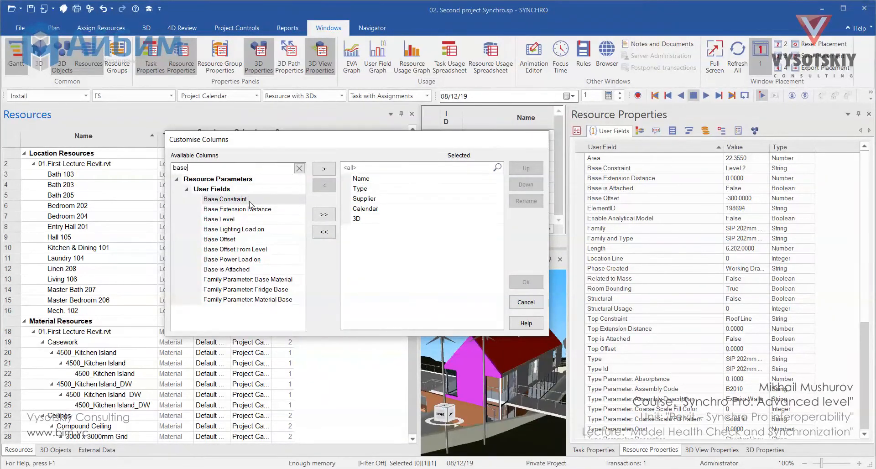
left_click(324, 168)
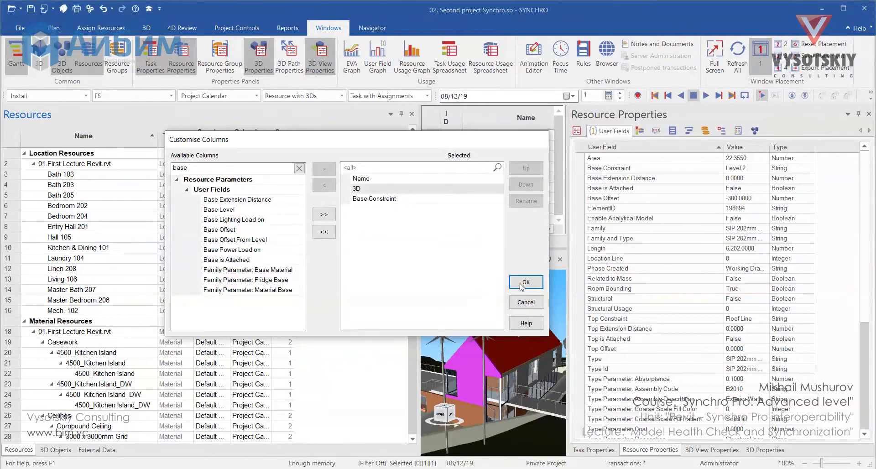
left_click(526, 283)
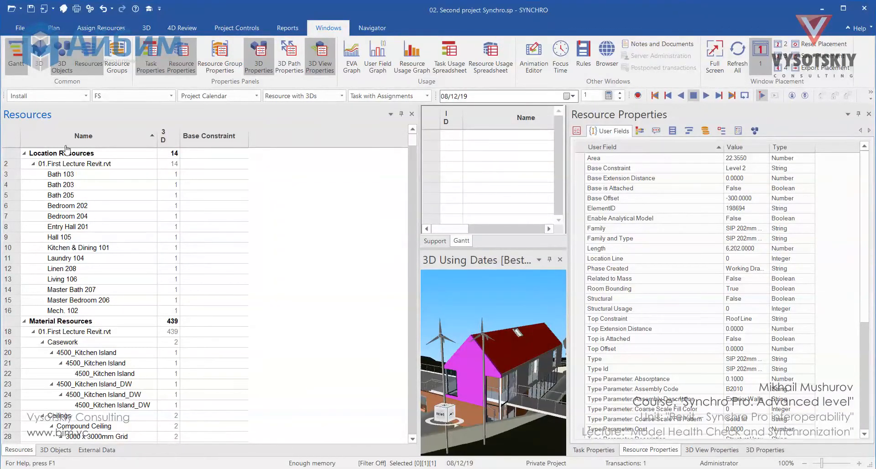
mouse_move(71, 139)
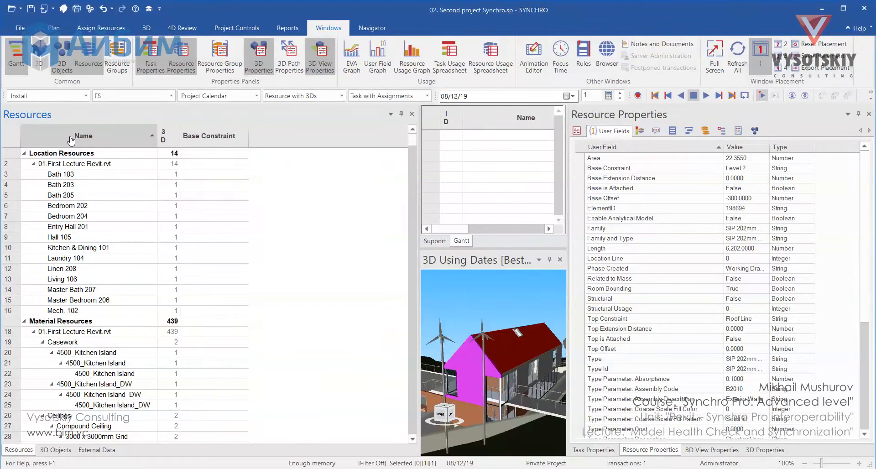
Step: Inspect resources with empty Base Constraint, finding the window's level listed as Level 2
right_click(71, 137)
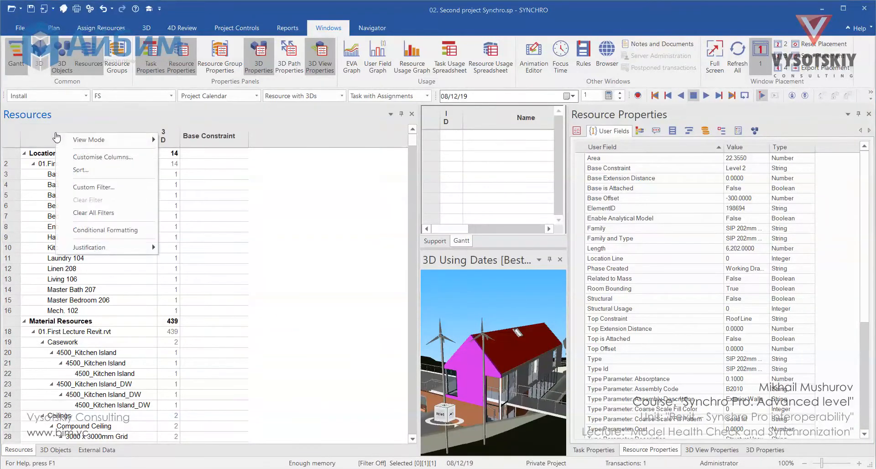
mouse_move(105, 140)
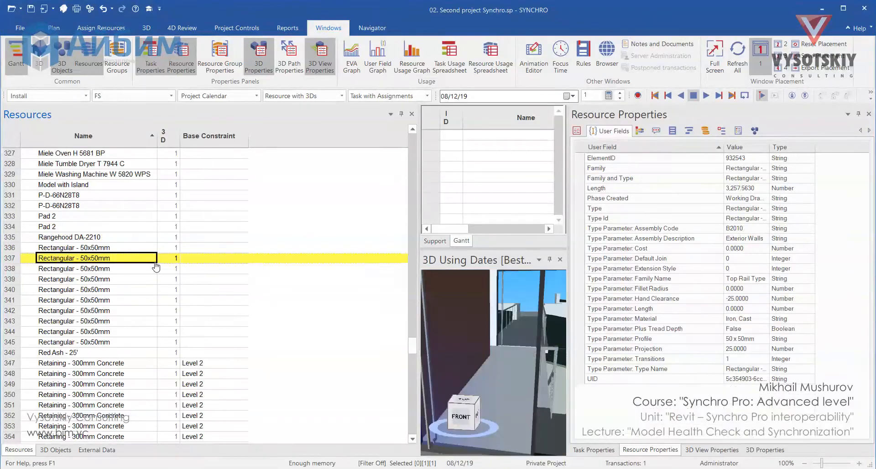
mouse_move(683, 177)
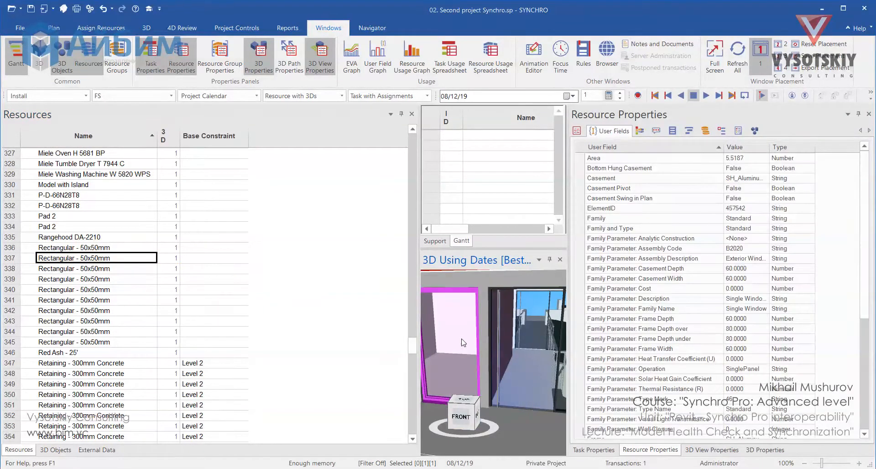
scroll("down", 3)
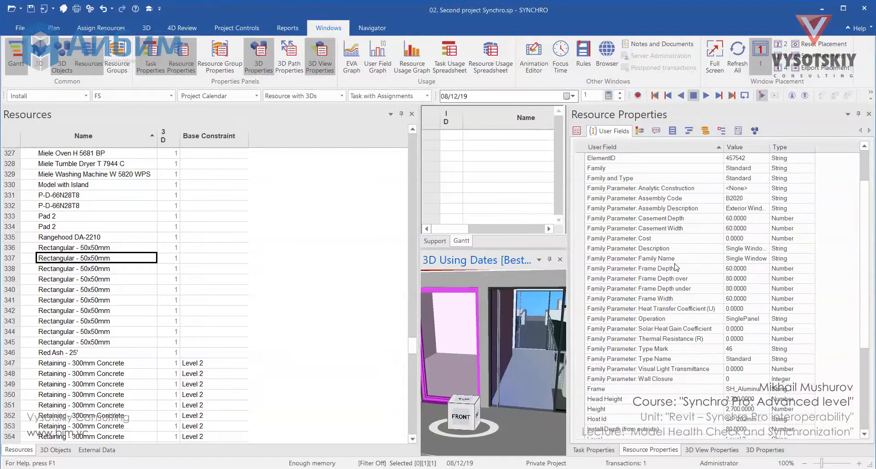
scroll("down", 3)
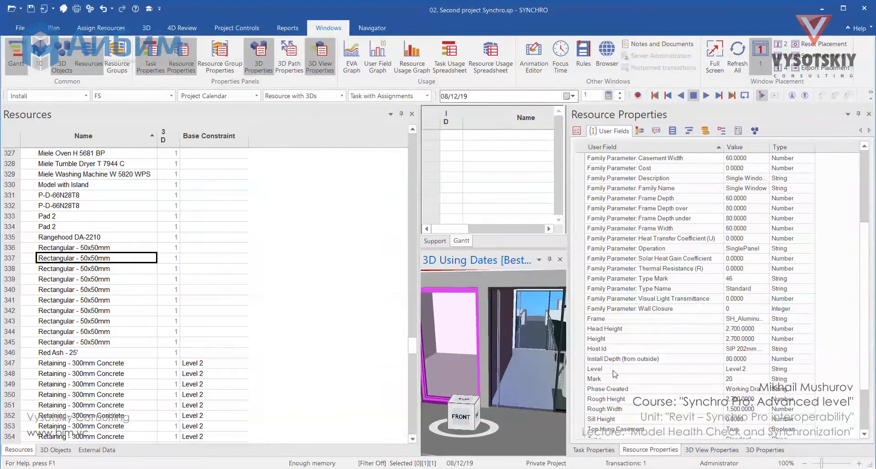
left_click(372, 27)
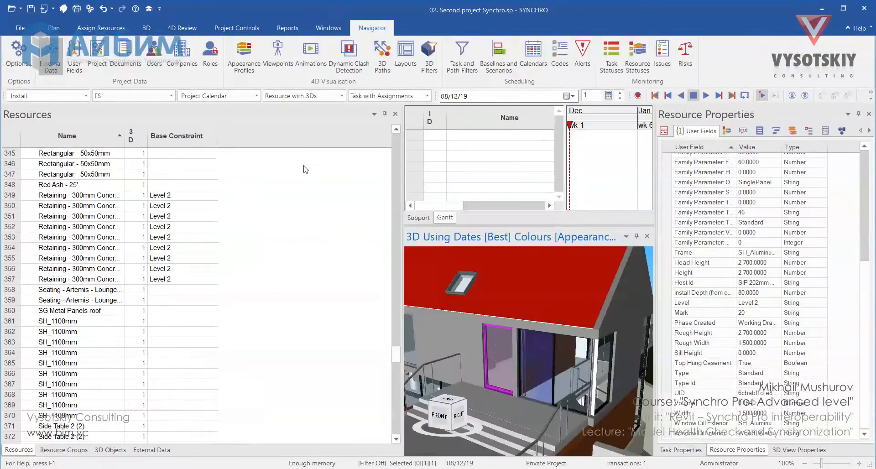
Step: Add Base Level and assembly-code type and family parameter columns to the Resources table
right_click(306, 169)
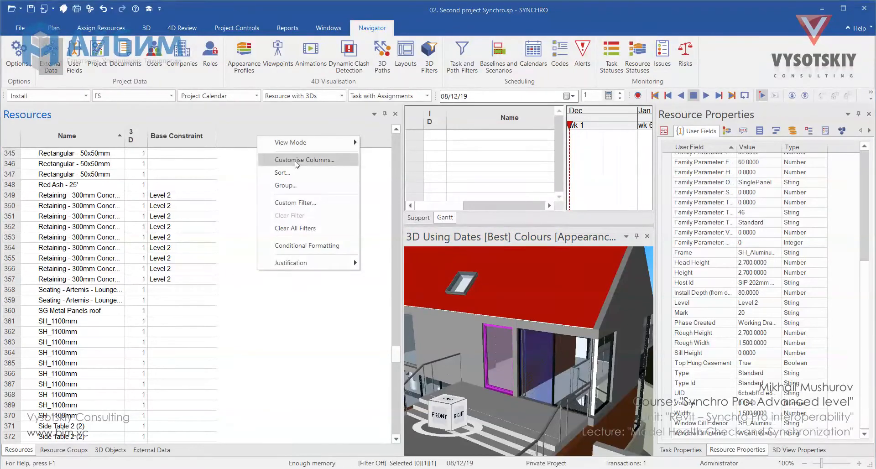
left_click(304, 159)
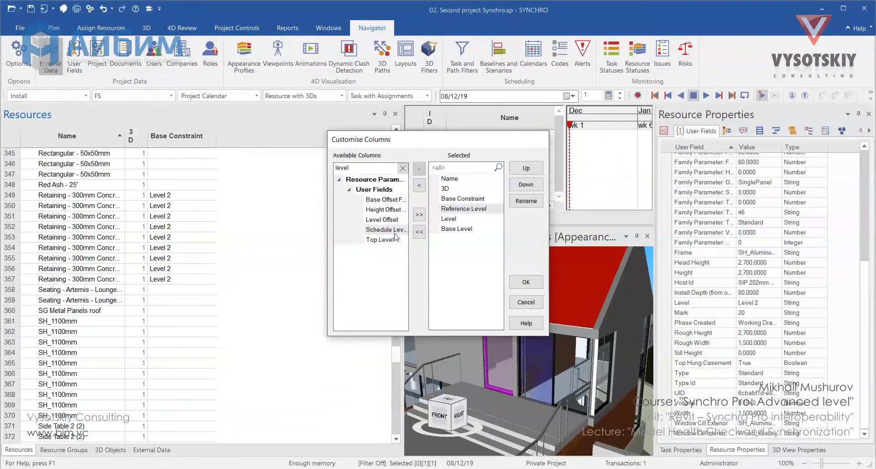
left_click(526, 282)
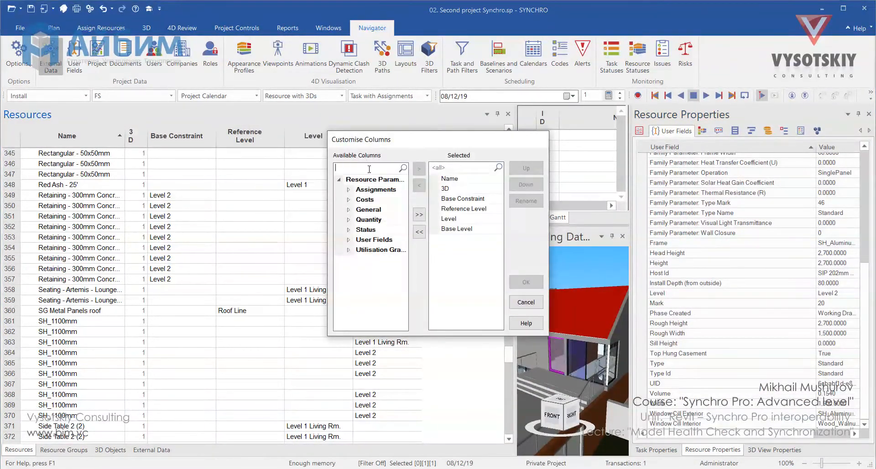
type("asse")
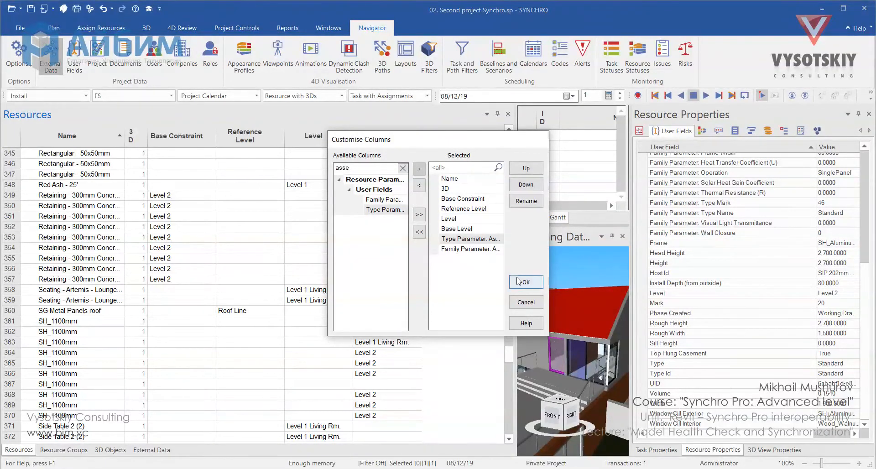
left_click(526, 282)
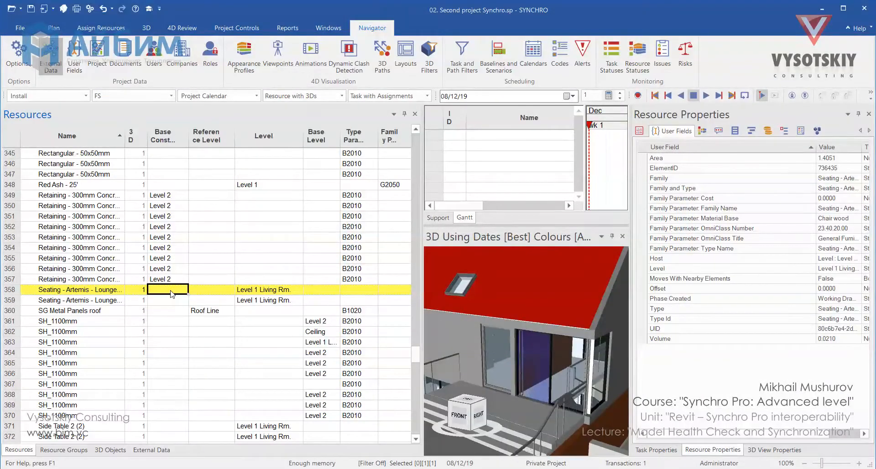
Step: Filter the Resources table to rows with blank level values and begin Select All Resources
right_click(168, 290)
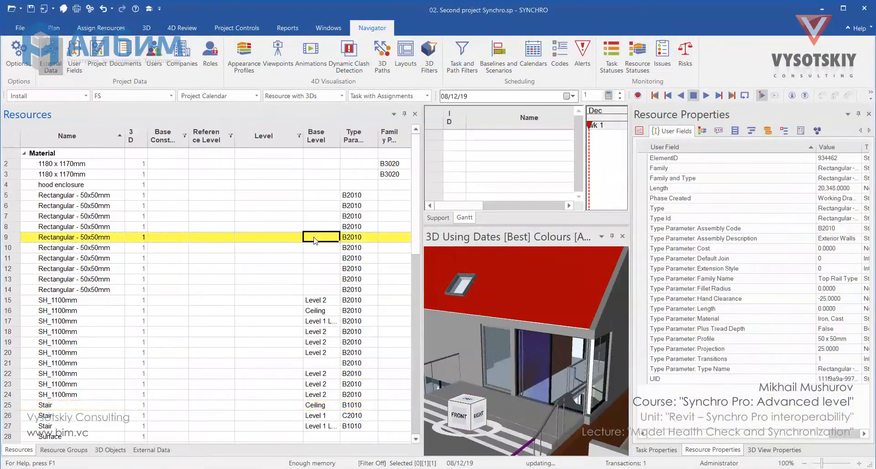
right_click(313, 237)
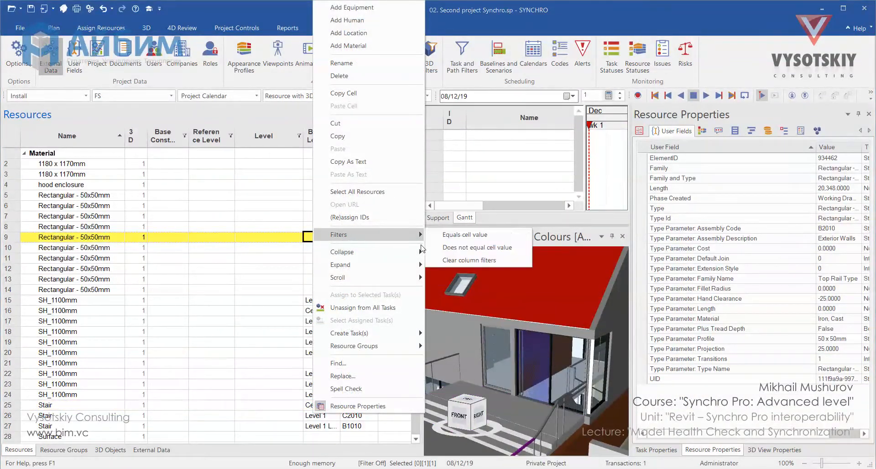
mouse_move(465, 234)
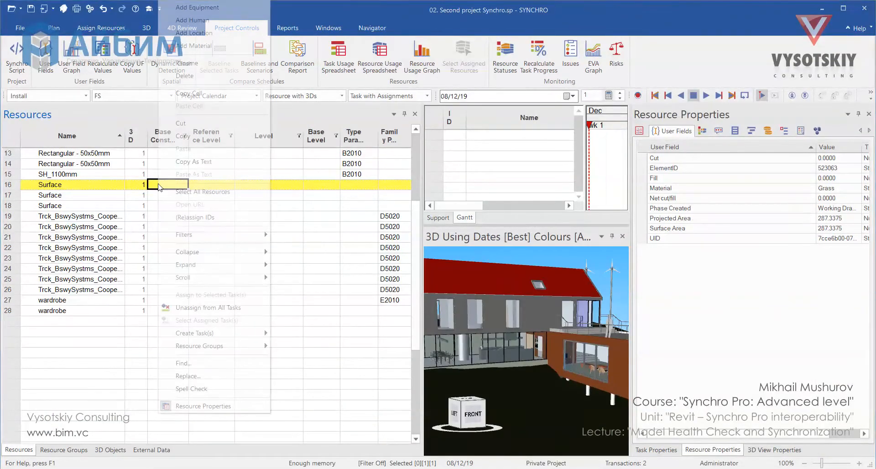
left_click(203, 192)
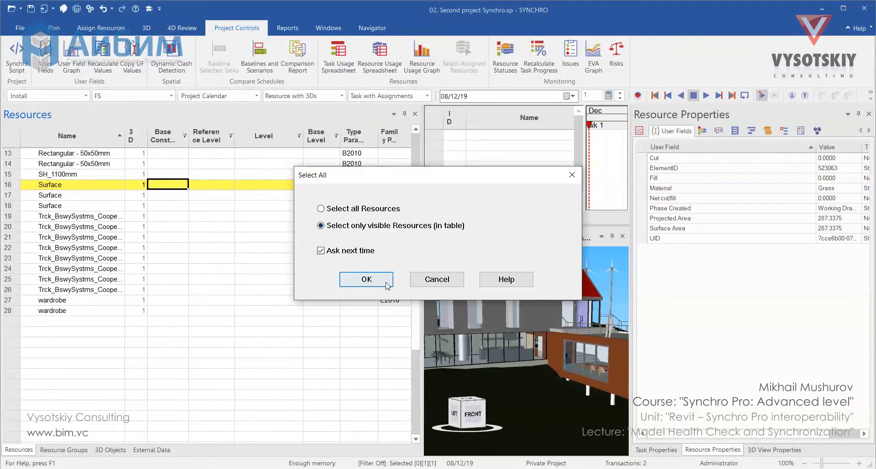
Step: Select only the 27 visible unlevelled resources, isolate them, and orbit the 3D view
left_click(367, 280)
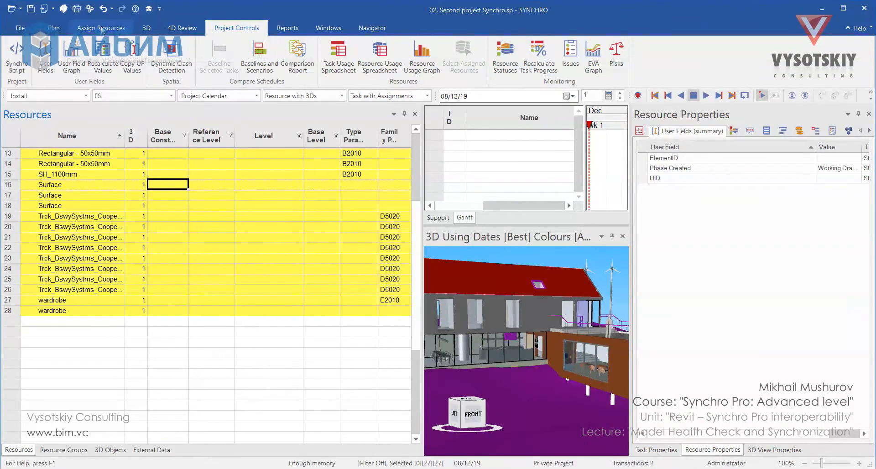
left_click(101, 28)
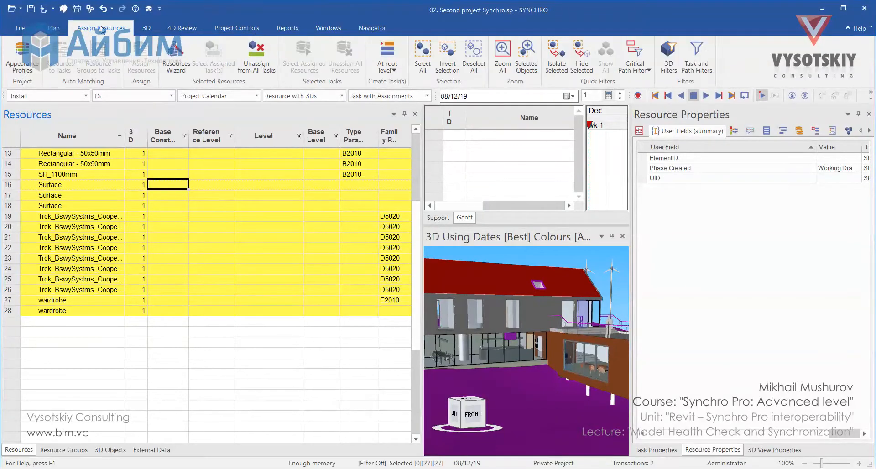
mouse_move(556, 54)
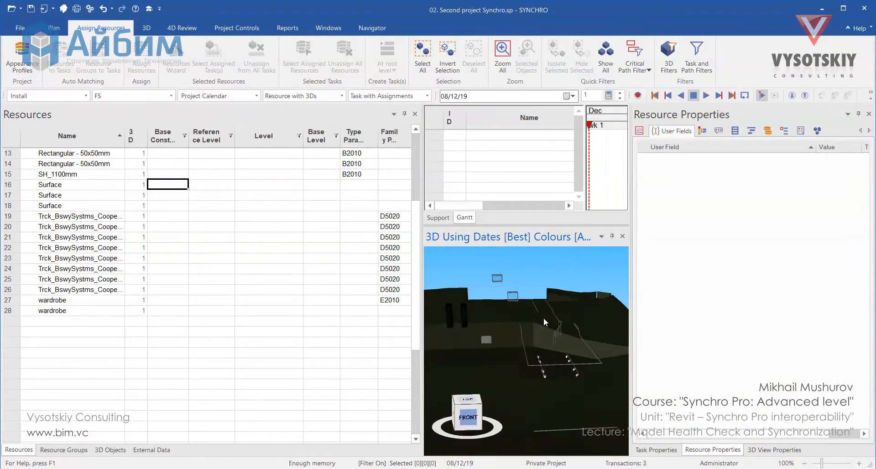
left_click_drag(545, 323, 489, 323)
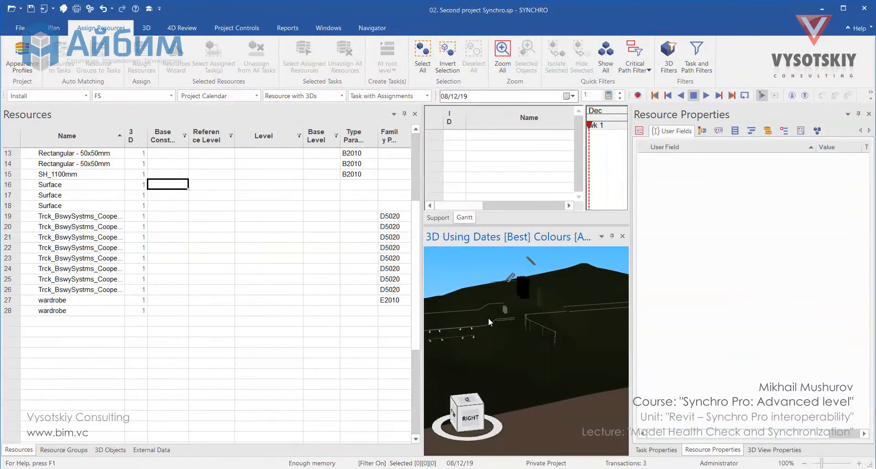
left_click_drag(488, 322, 567, 330)
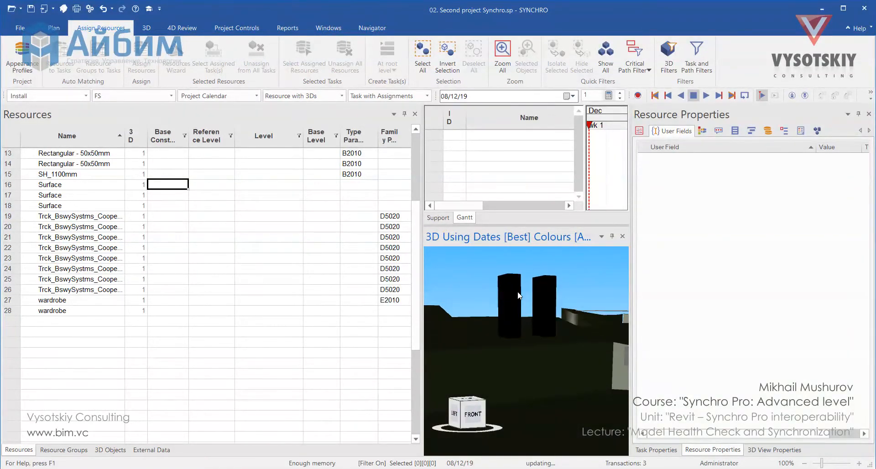
left_click(51, 311)
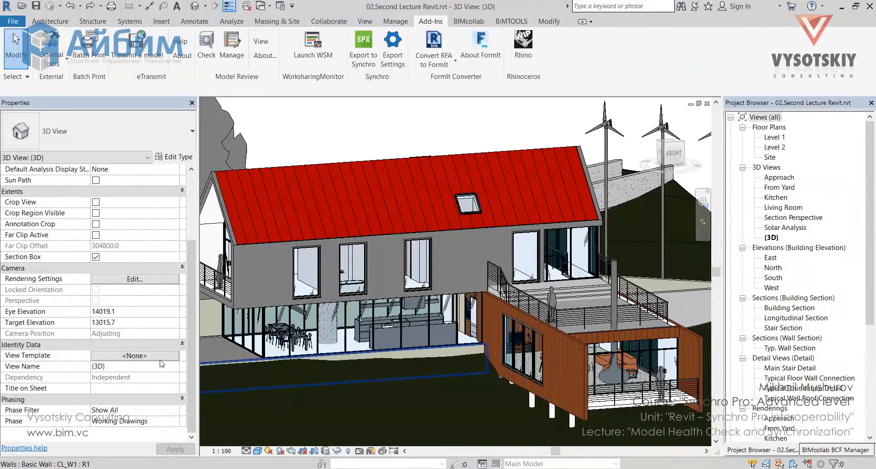
Step: Apply the 'Export to Synchro' view template to Revit's 3D view and launch the Synchro export
left_click(134, 356)
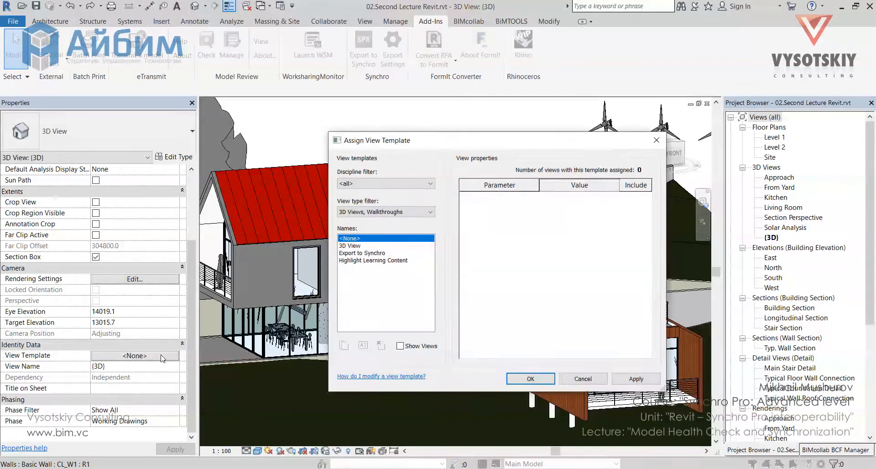
left_click(362, 253)
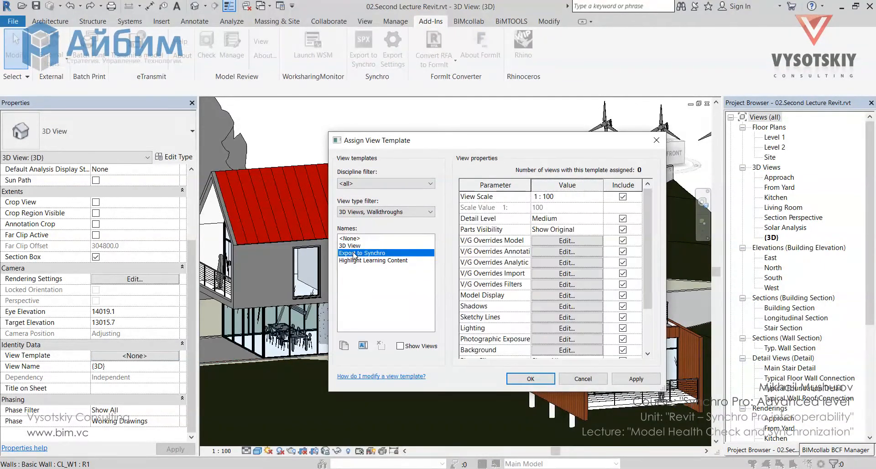
left_click(531, 378)
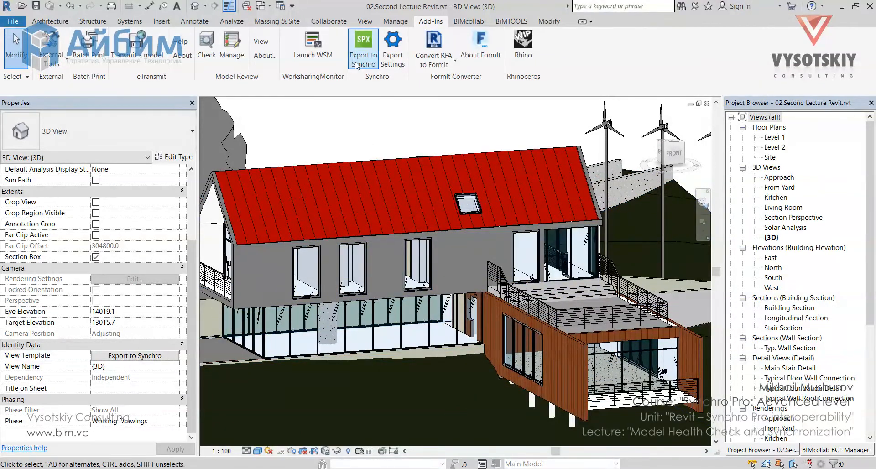
left_click(363, 42)
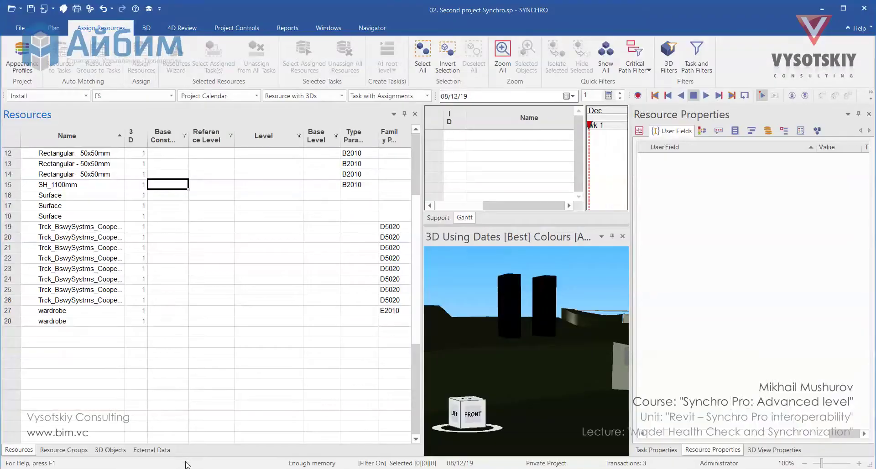
mouse_move(586, 59)
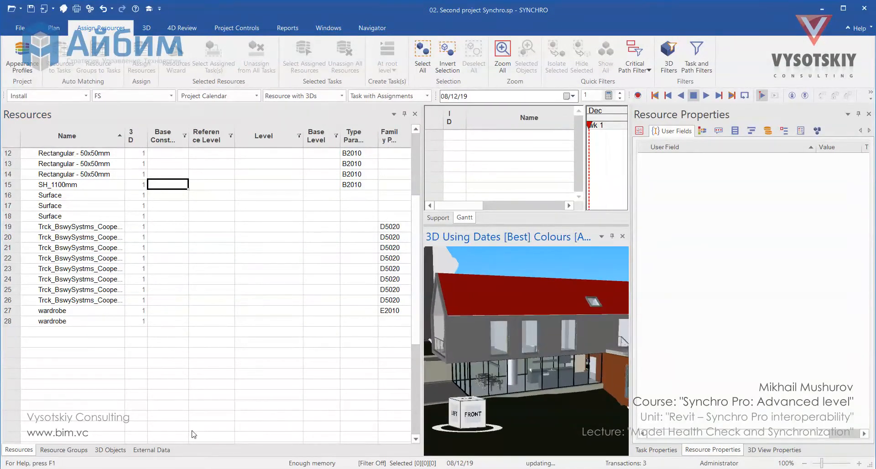
Step: Show the External Data panel listing the First lecture Synchro.spx import
left_click(151, 450)
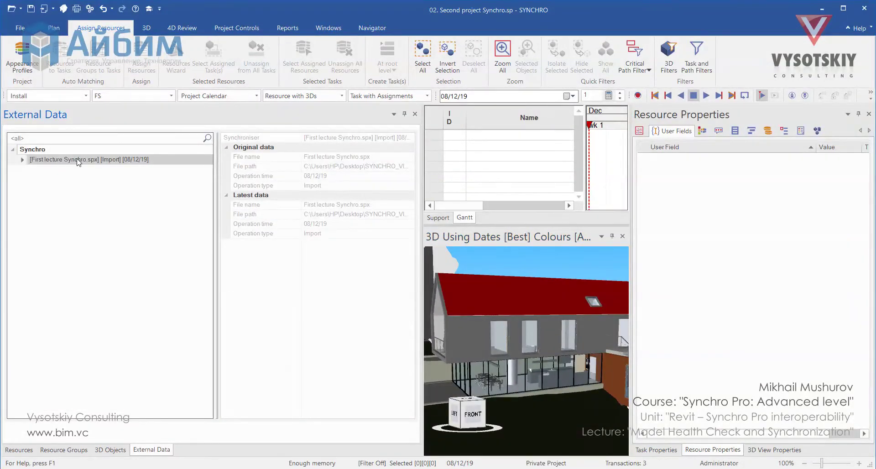
Step: Re-synchronise the existing import from the Second Lecture Synchro clean.spx export
right_click(77, 159)
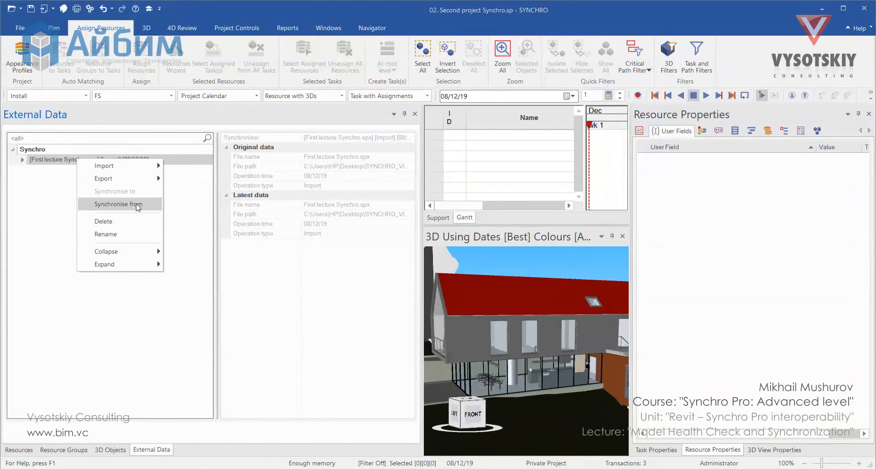
left_click(118, 204)
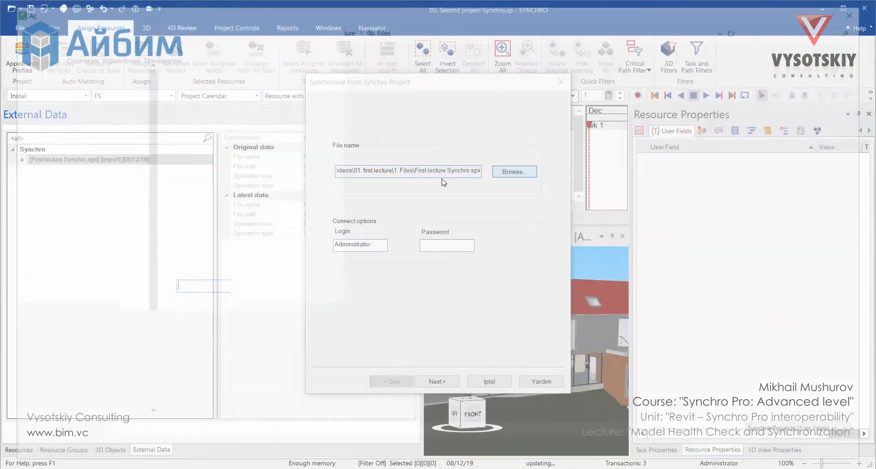
left_click(514, 172)
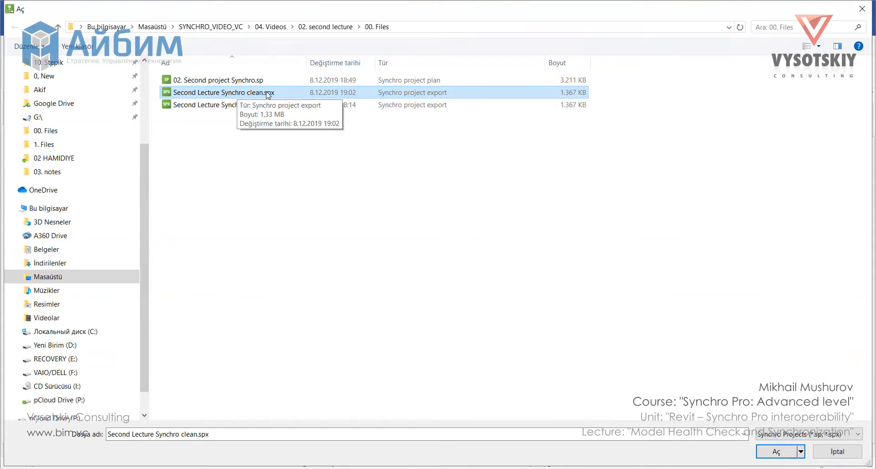
left_click(776, 451)
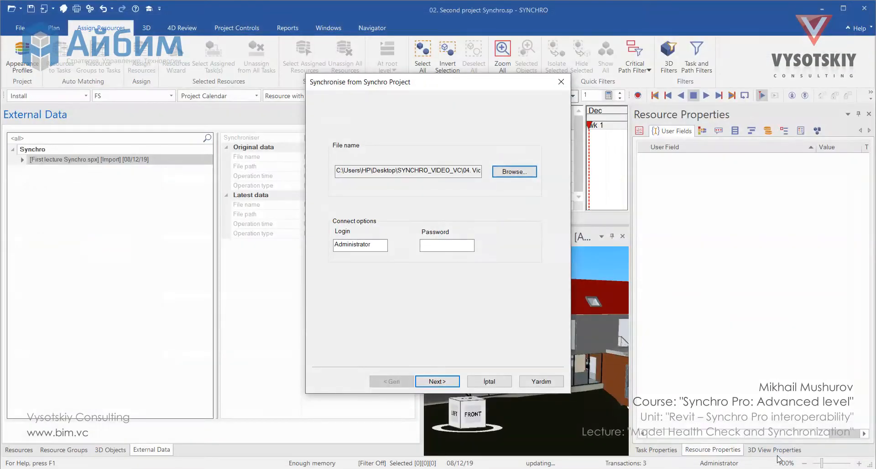
left_click(437, 382)
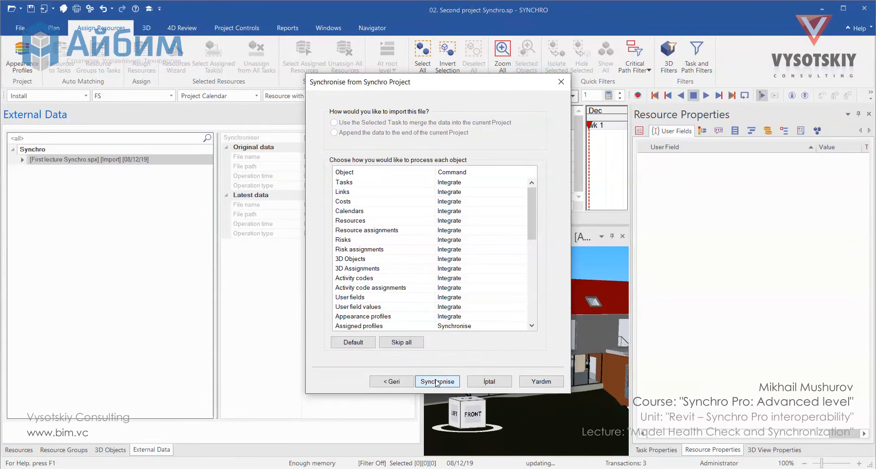
left_click(437, 382)
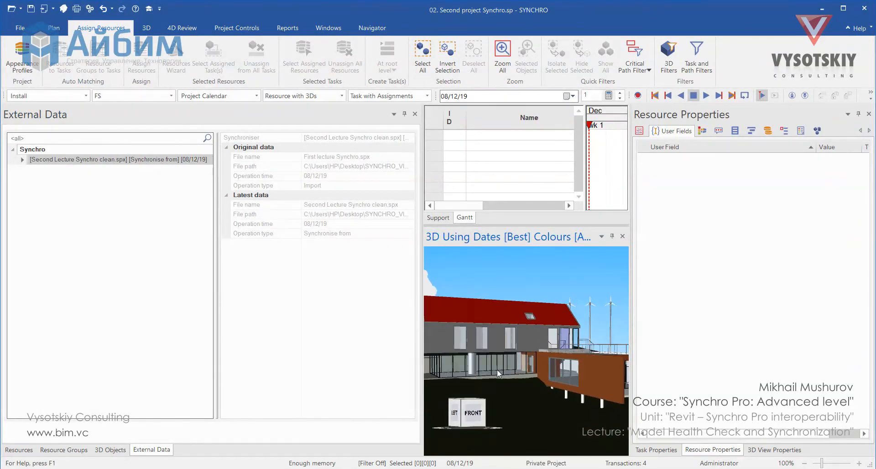
Step: Return to the filtered Resources table and inspect one remaining unlevelled resource
left_click(18, 449)
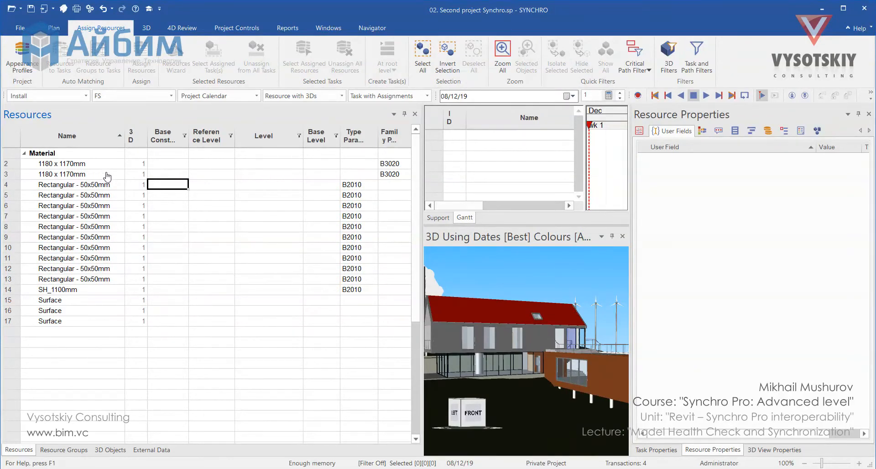
mouse_move(287, 288)
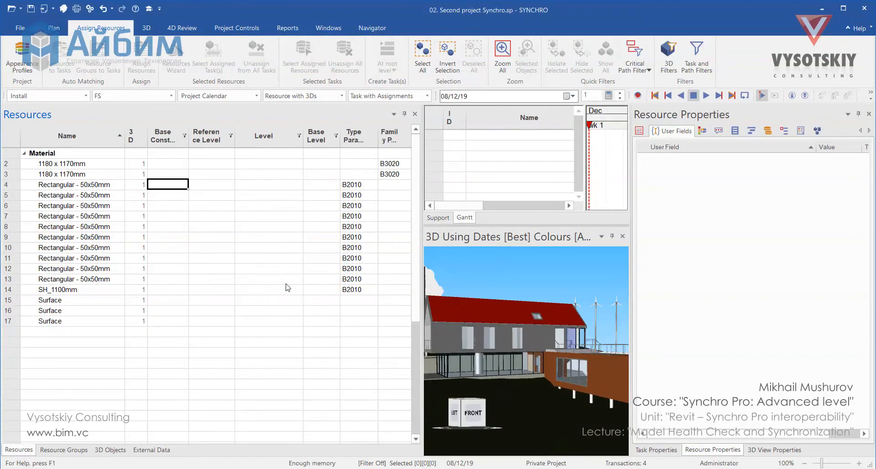
left_click(423, 57)
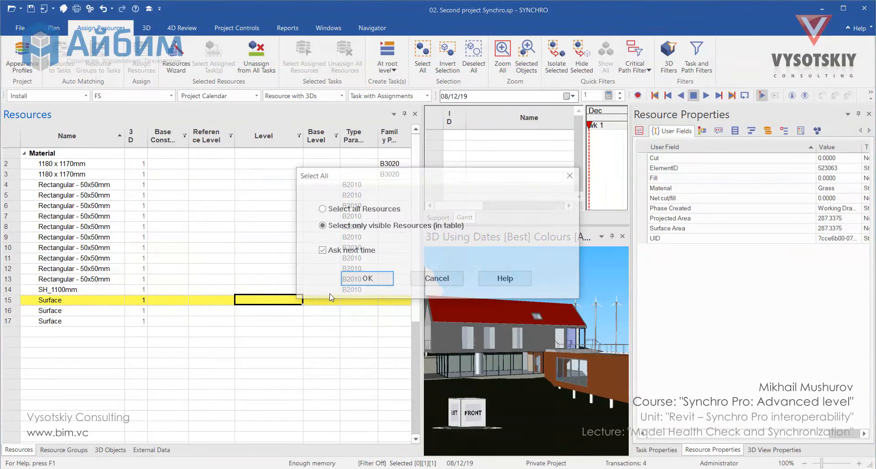
left_click(367, 279)
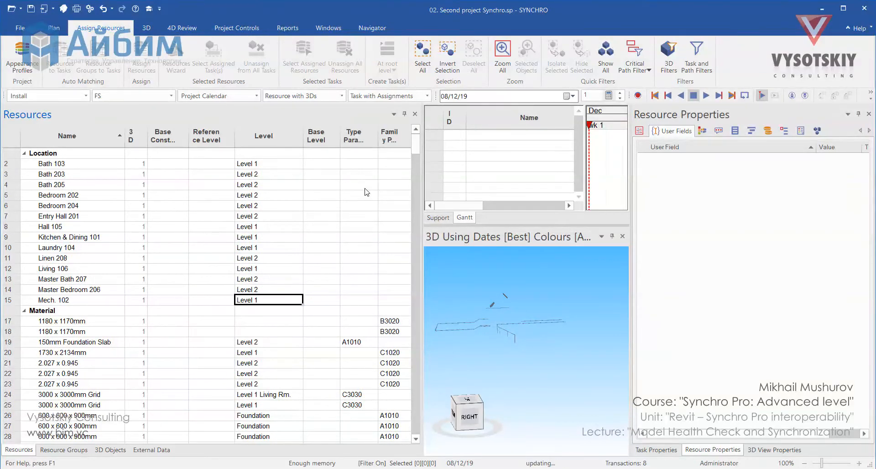
Step: Open a resource row's context menu for the Collapse options
right_click(51, 184)
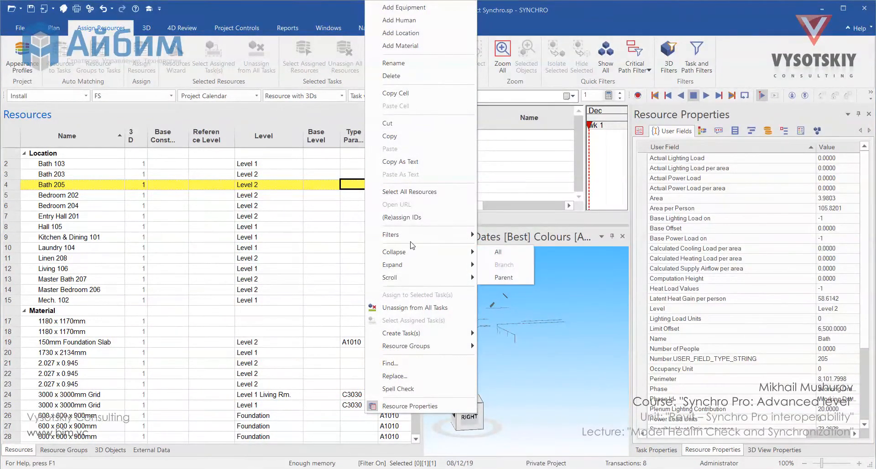